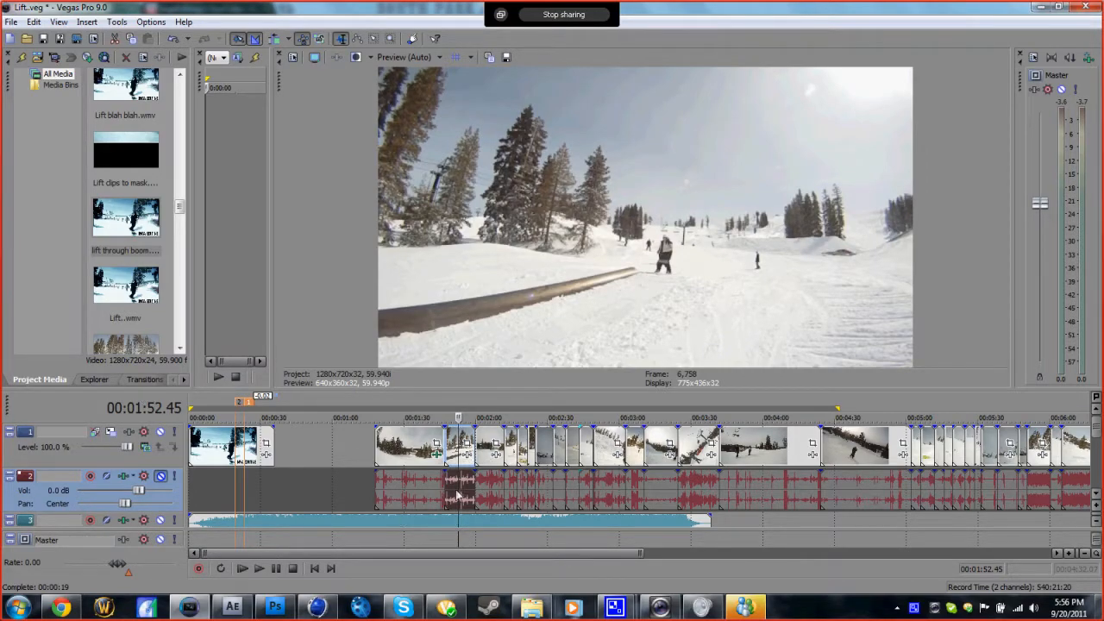
- Show the Video FX list in Vegas and bring up the Cookie Cutter presets
{"action": "left_click", "coordinate": [92, 380]}
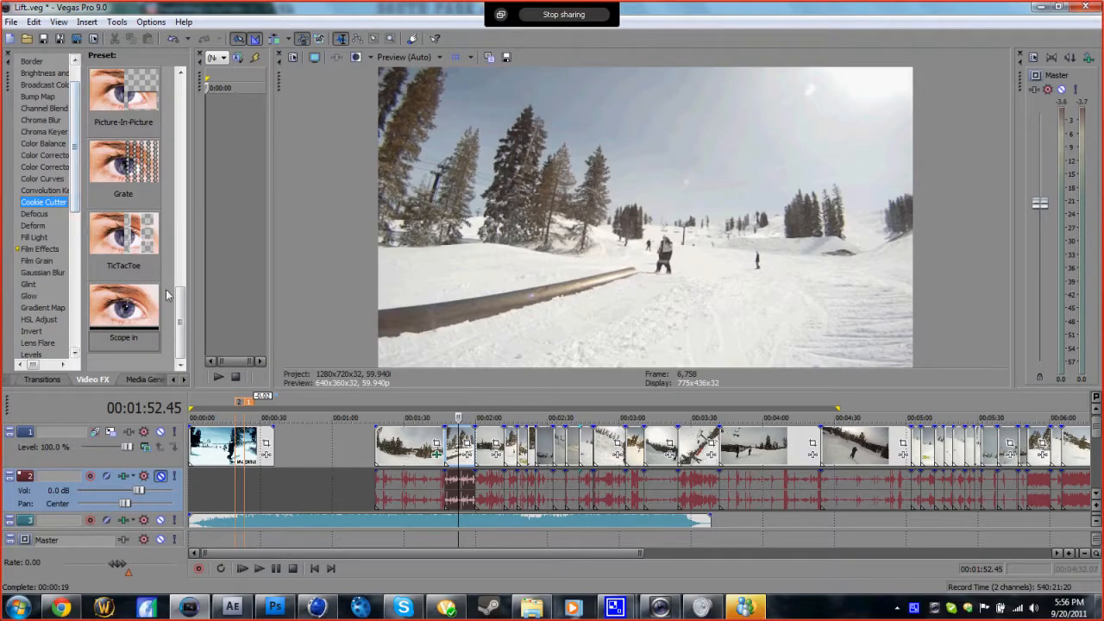
{"action": "scroll", "scroll_direction": "up", "scroll_amount": 3}
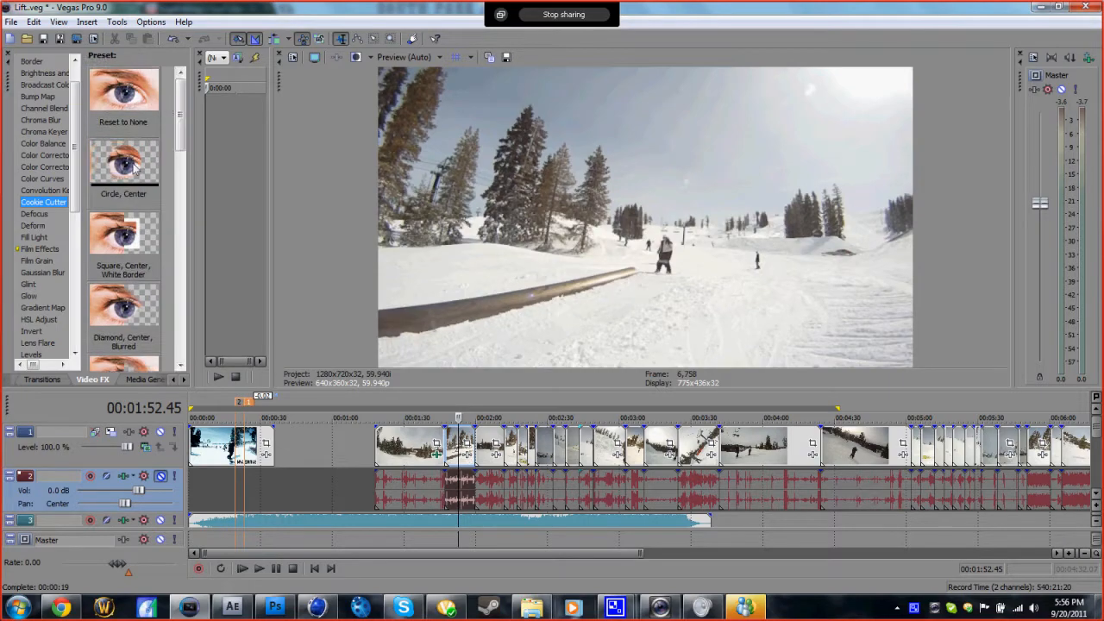
- Apply the Circle, Center Cookie Cutter preset and raise Size to about 0.43
{"action": "double_click", "coordinate": [123, 164]}
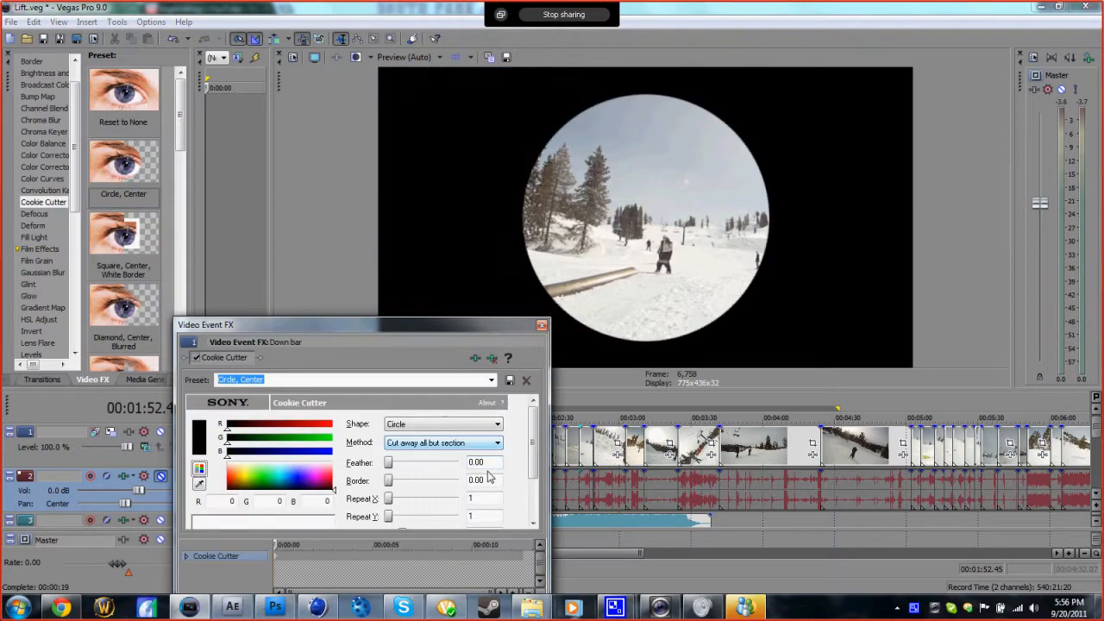
{"action": "scroll", "scroll_direction": "down", "scroll_amount": 3}
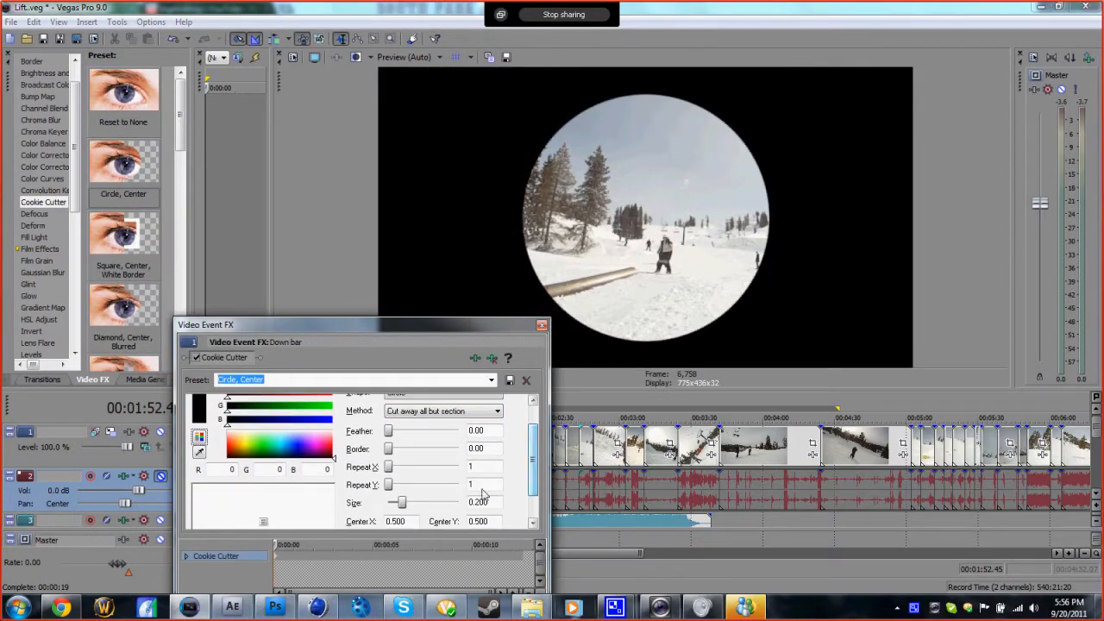
{"action": "left_click_drag", "start_coordinate": [399, 503], "coordinate": [416, 502]}
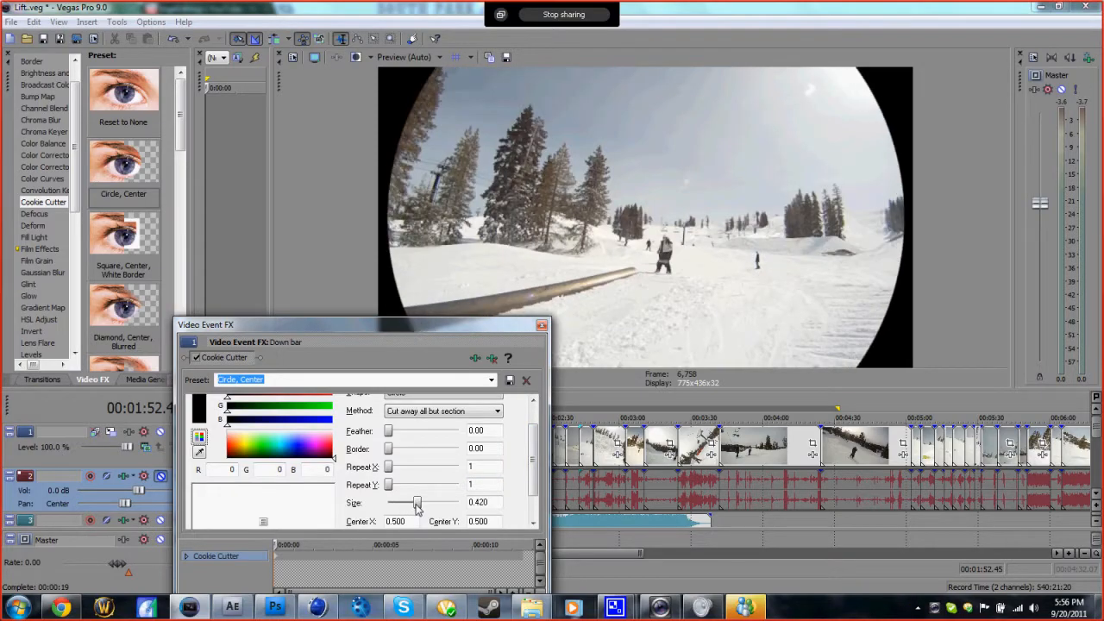
{"action": "left_click_drag", "start_coordinate": [418, 503], "coordinate": [412, 503]}
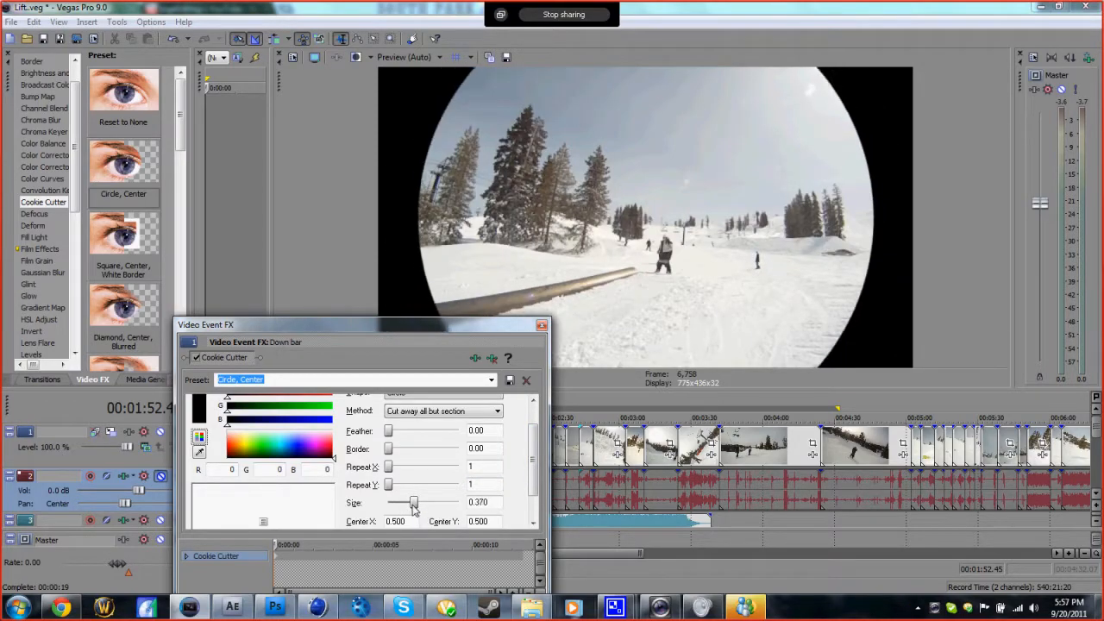
{"action": "left_click_drag", "start_coordinate": [413, 502], "coordinate": [420, 502]}
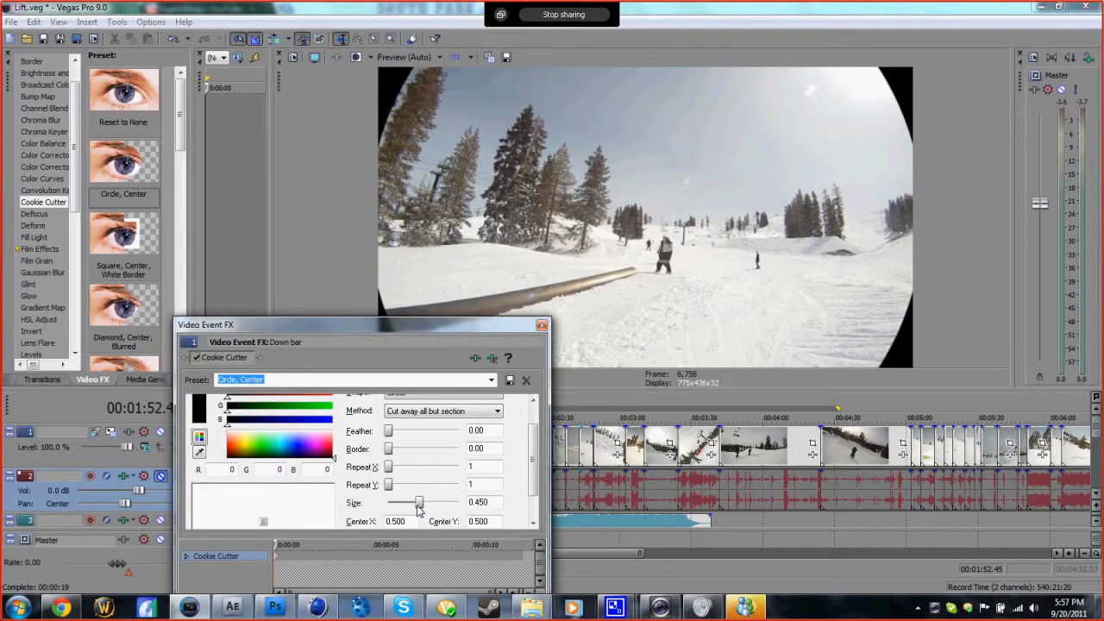
{"action": "left_click_drag", "start_coordinate": [420, 502], "coordinate": [418, 502]}
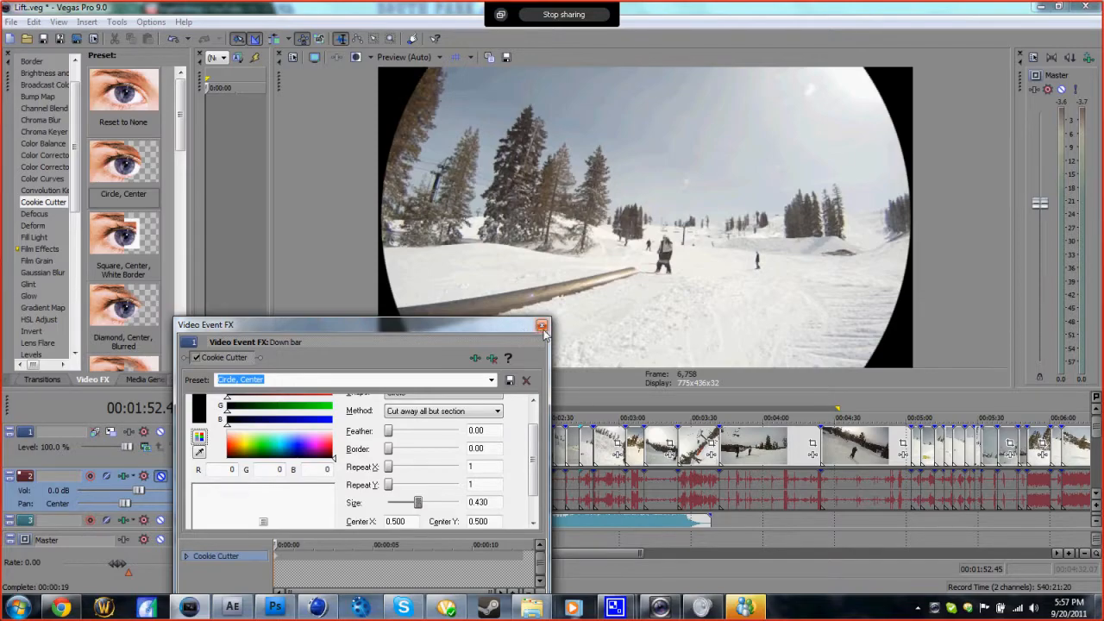
{"action": "left_click", "coordinate": [541, 325]}
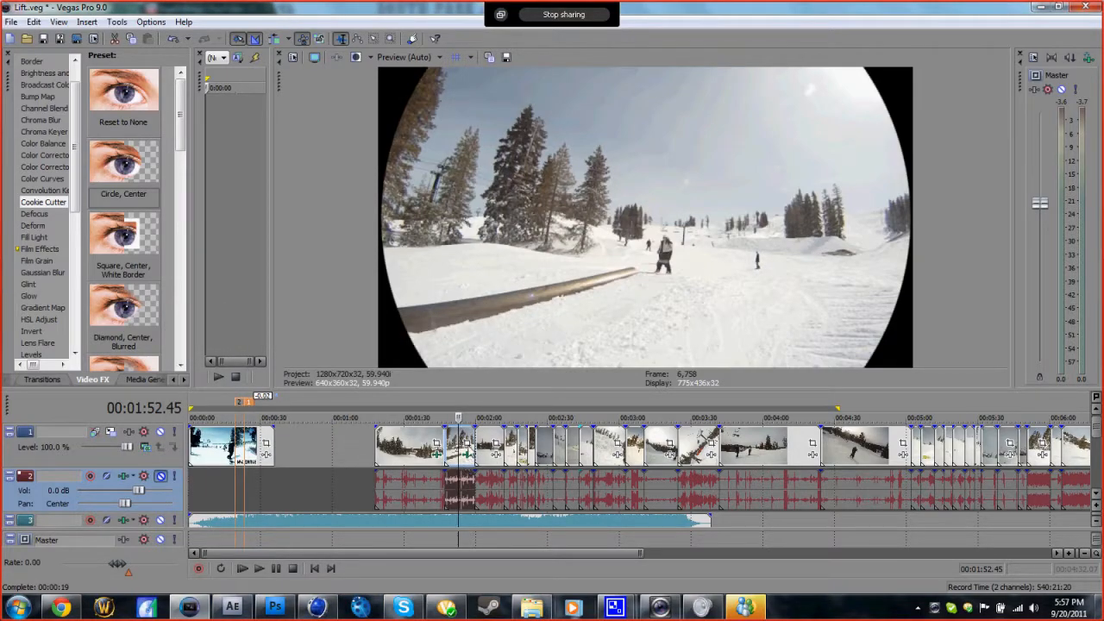
{"action": "mouse_move", "coordinate": [496, 453]}
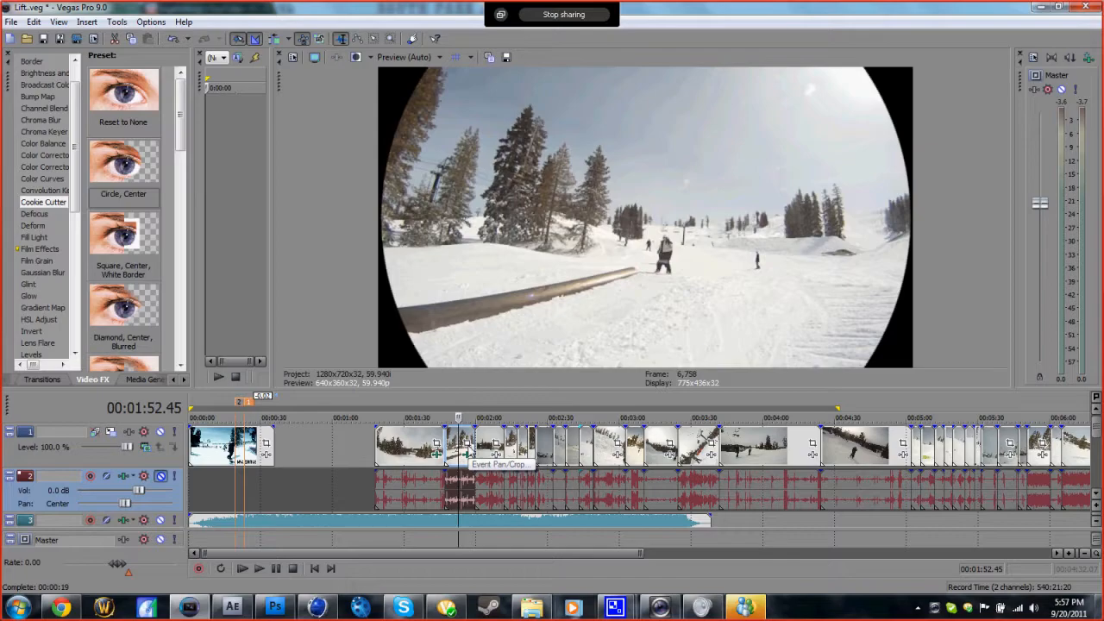
{"action": "mouse_move", "coordinate": [69, 160]}
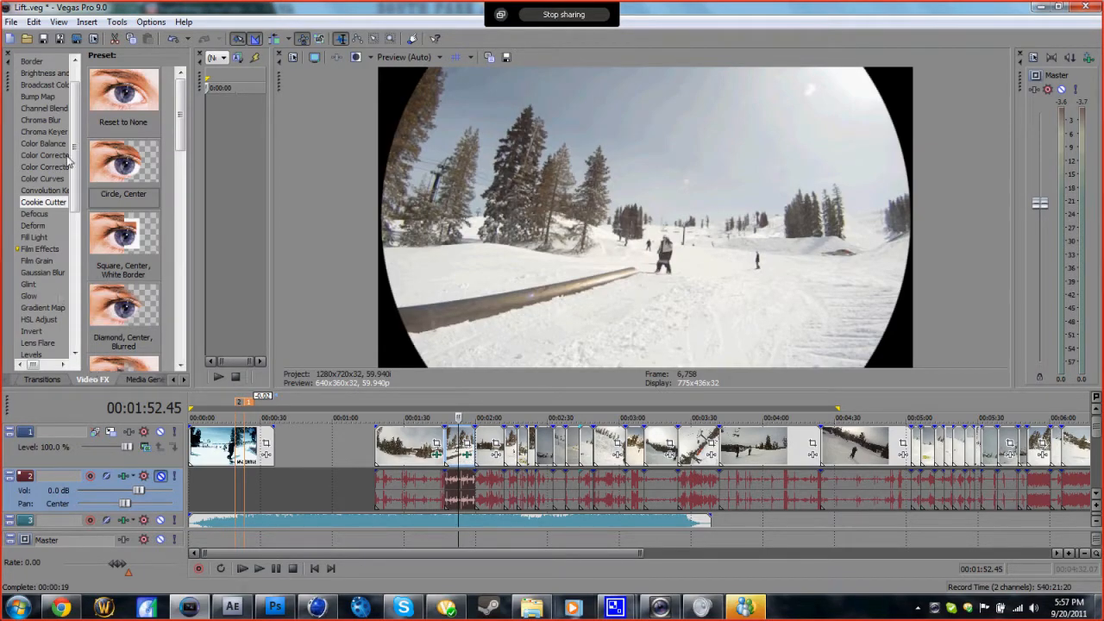
- Apply the Pinch/Punch effect's Medium Punch preset to the circular snow clip
{"action": "scroll", "scroll_direction": "down", "scroll_amount": 3}
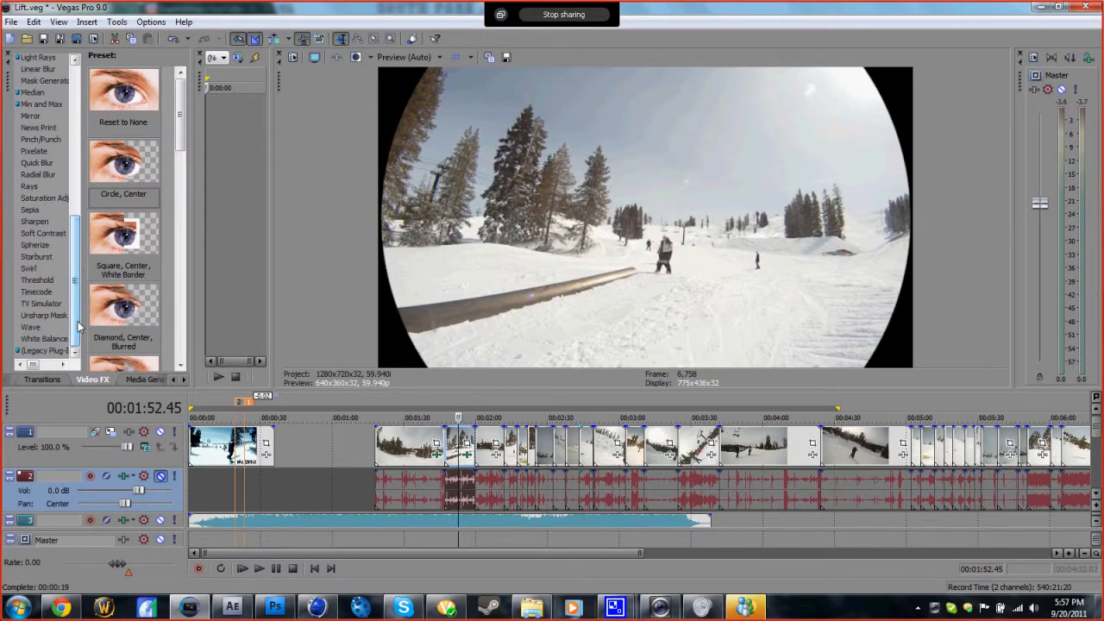
{"action": "left_click", "coordinate": [40, 139]}
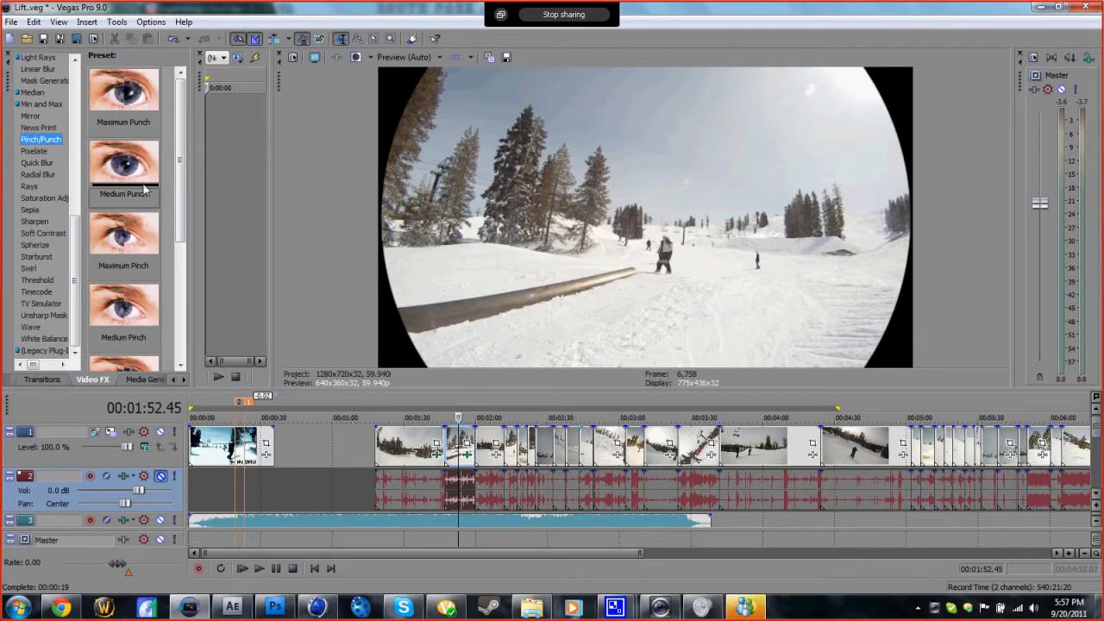
{"action": "double_click", "coordinate": [123, 159]}
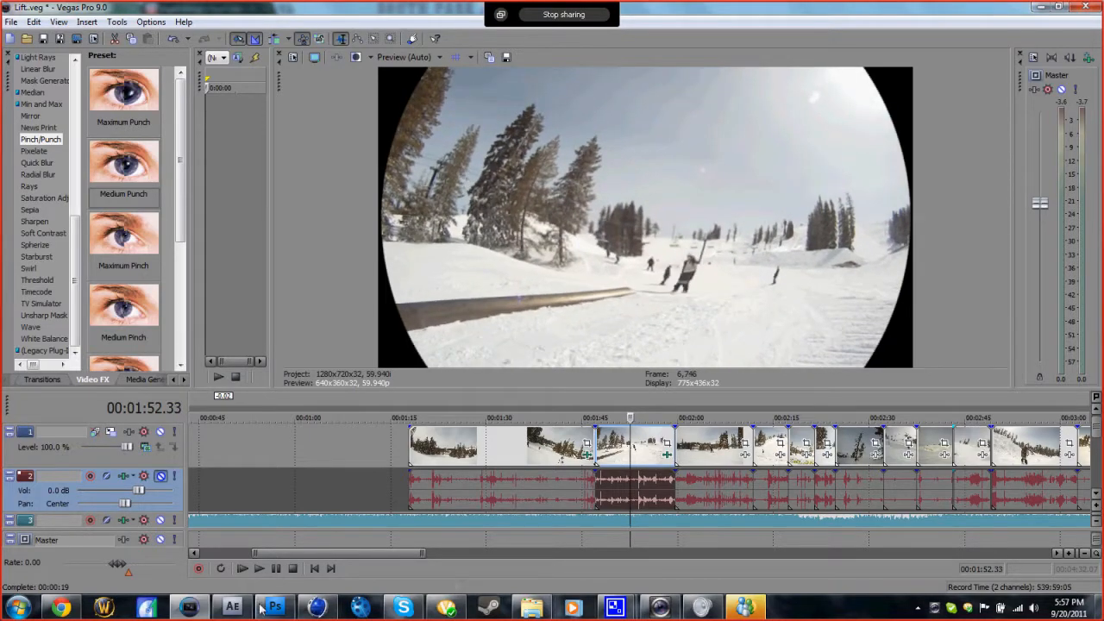
- In After Effects, open the Lift composition and scrub back to the INGA EDITING opening
{"action": "left_click", "coordinate": [231, 607]}
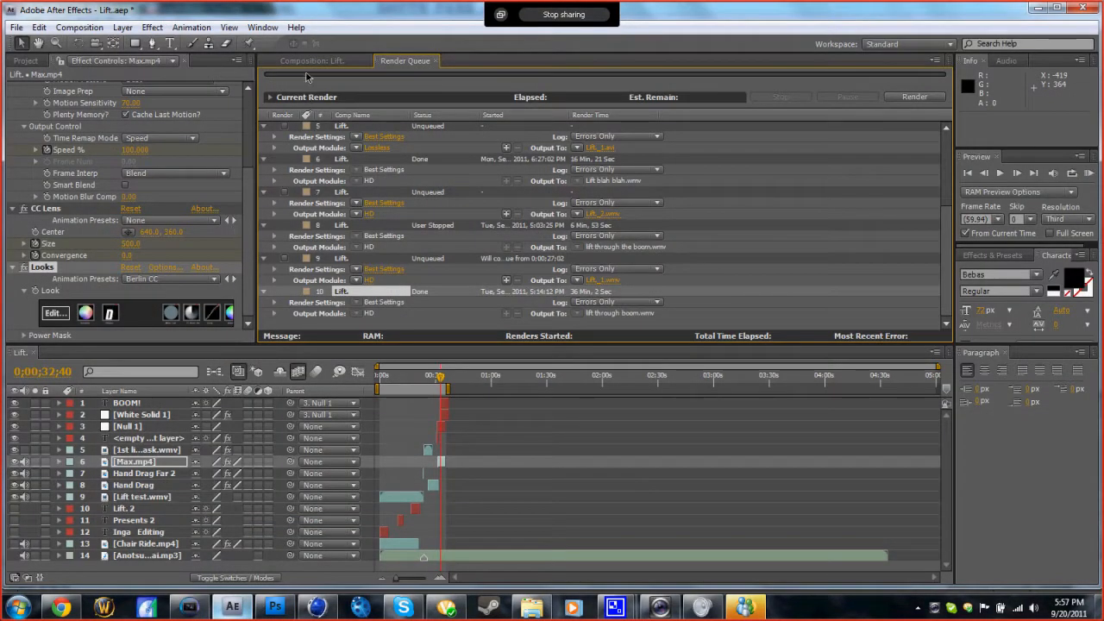
{"action": "left_click", "coordinate": [313, 60]}
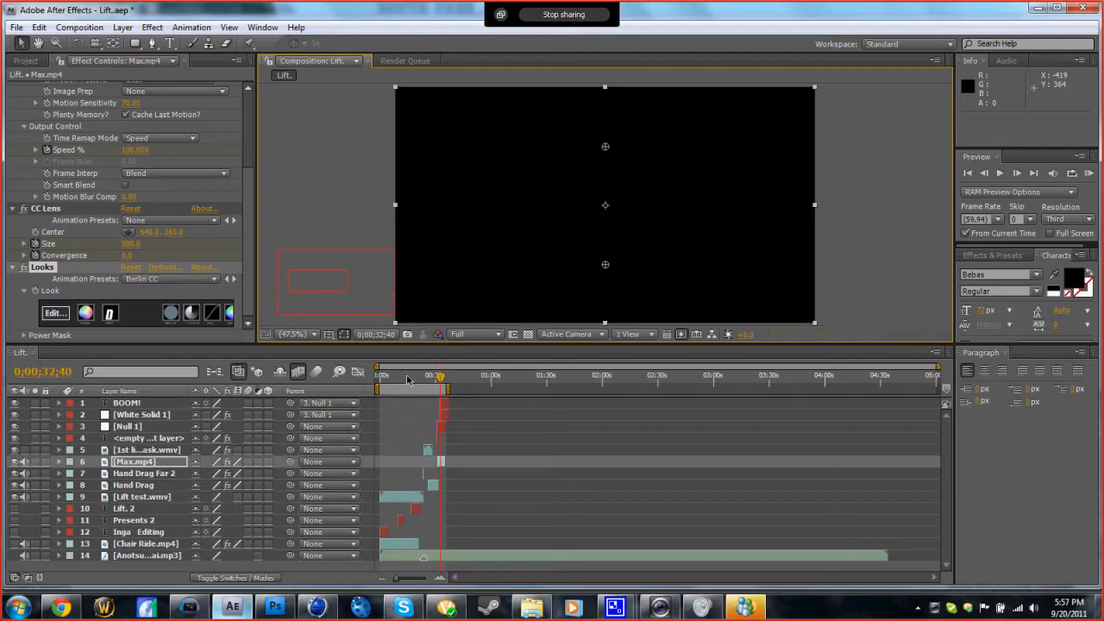
{"action": "left_click", "coordinate": [406, 376]}
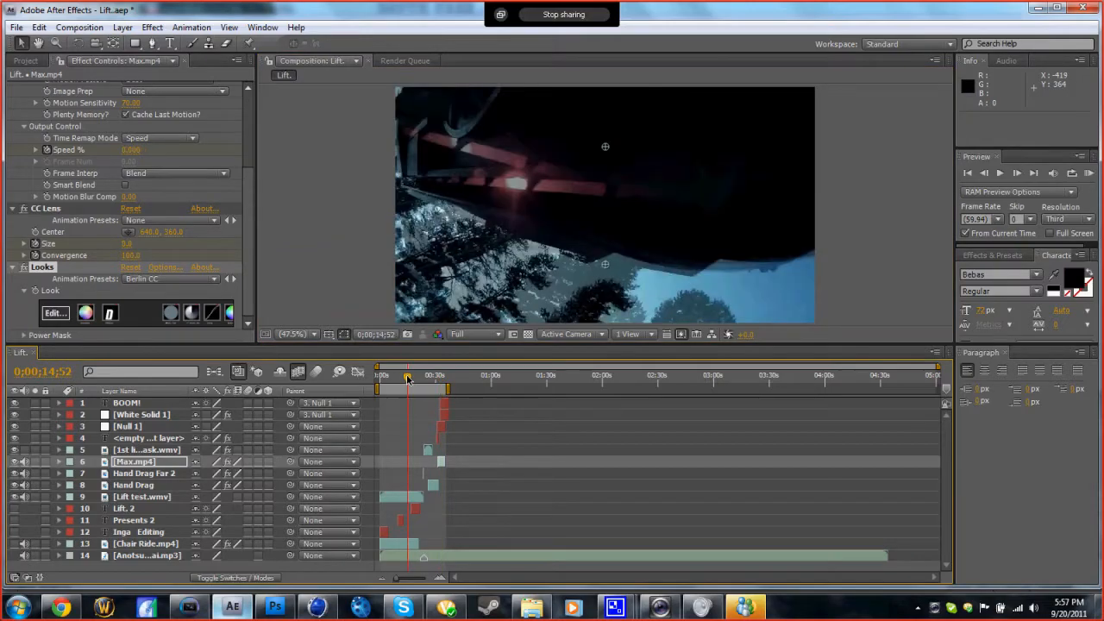
{"action": "left_click", "coordinate": [416, 375]}
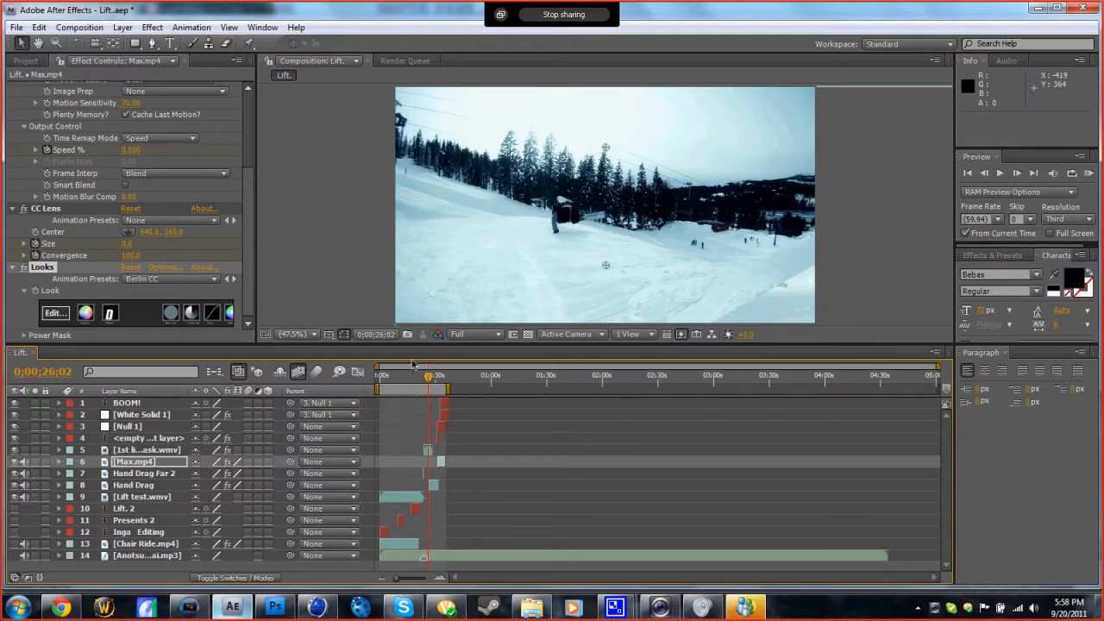
{"action": "left_click", "coordinate": [382, 375]}
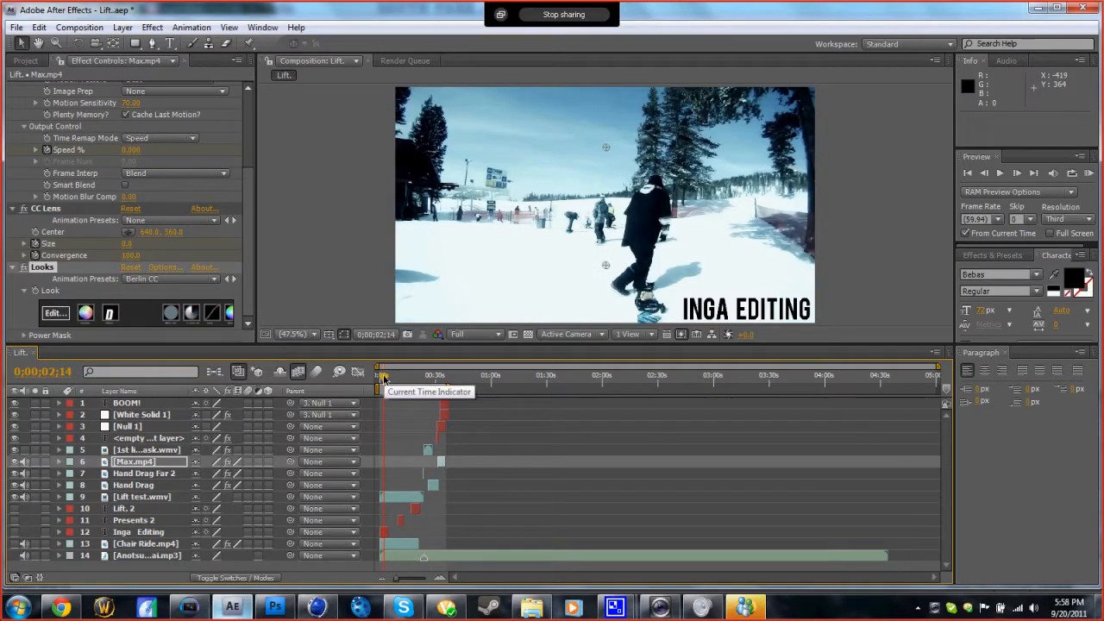
{"action": "left_click", "coordinate": [152, 26]}
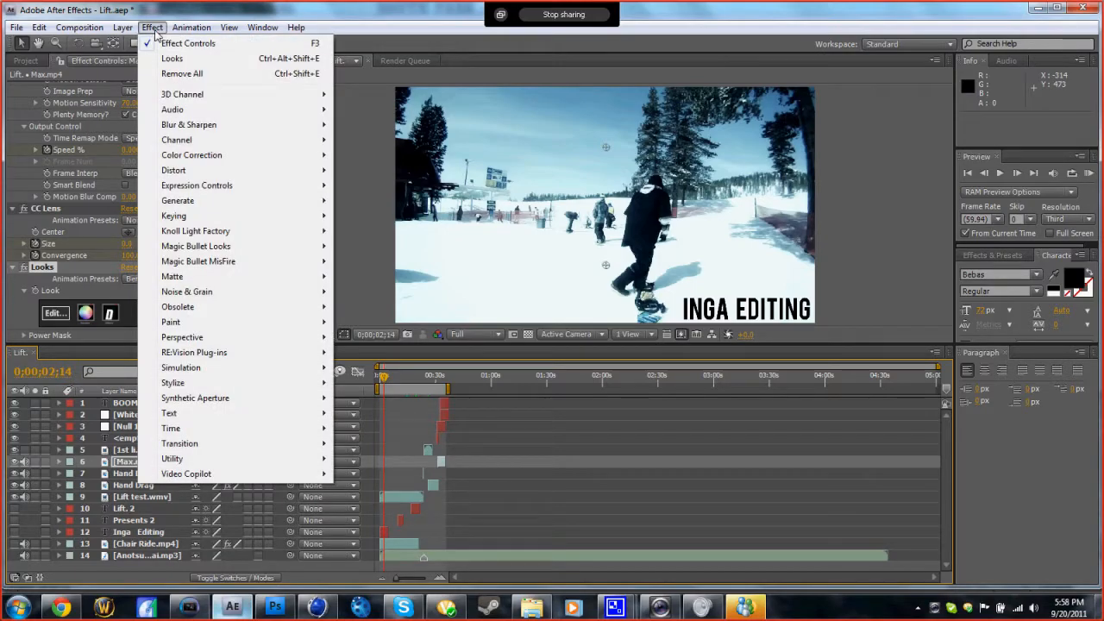
- Apply Effect > Distort > CC Lens to the selected Lift test.wmv layer
{"action": "left_click", "coordinate": [174, 170]}
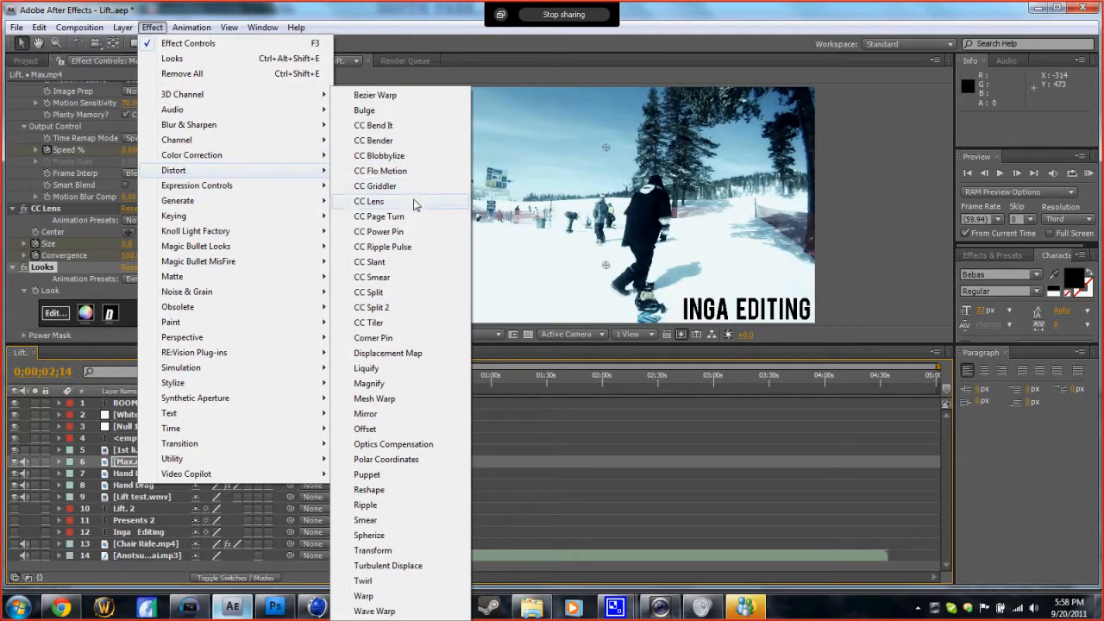
{"action": "left_click", "coordinate": [368, 201]}
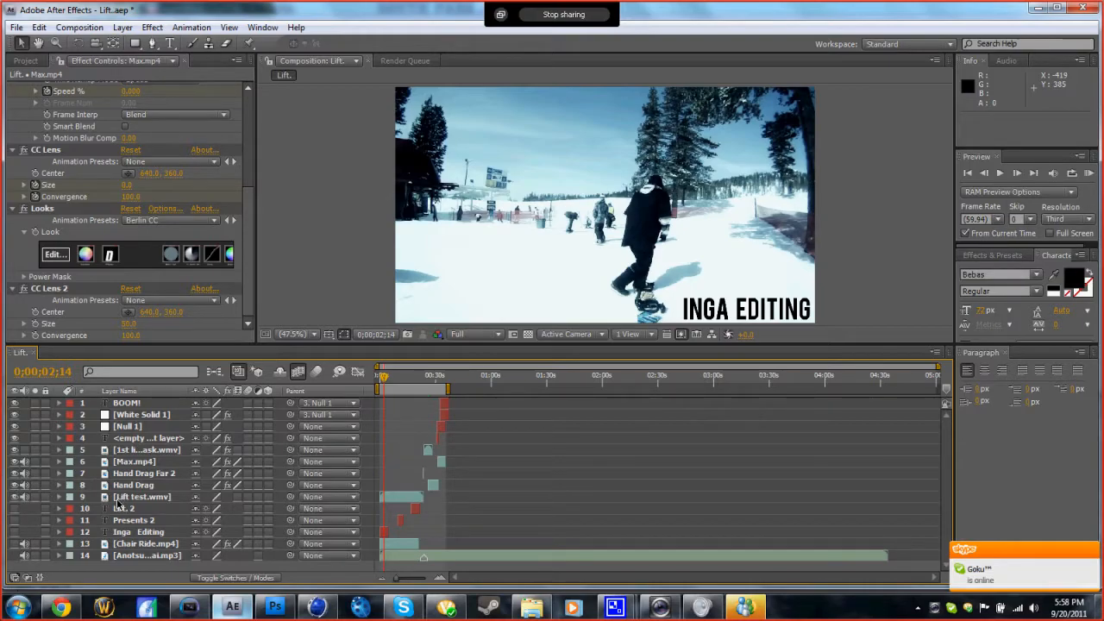
{"action": "left_click", "coordinate": [143, 496]}
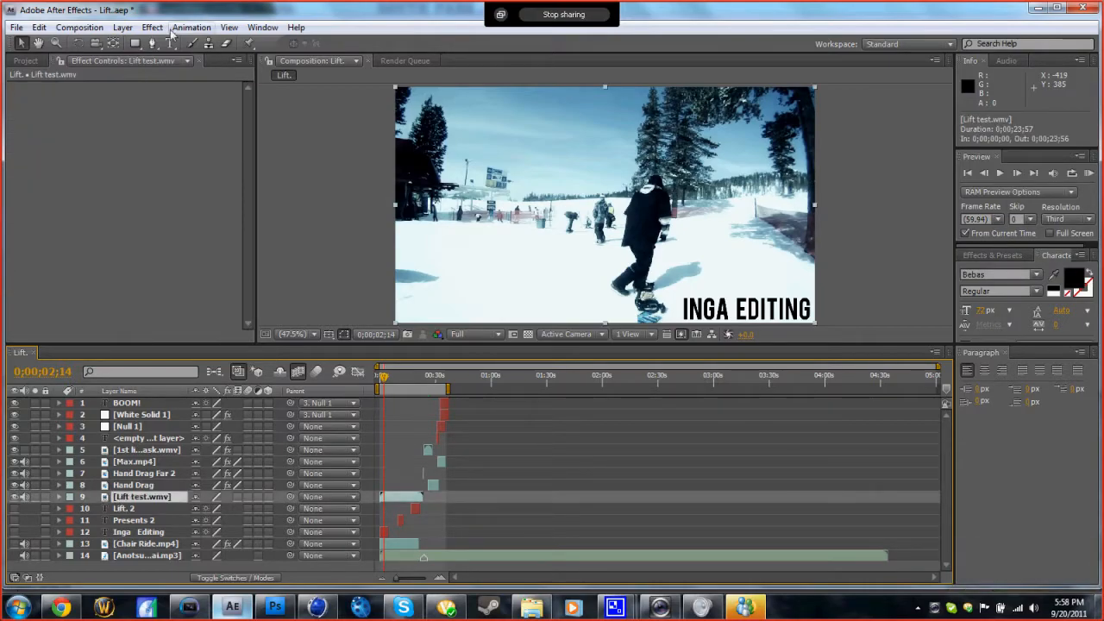
{"action": "left_click", "coordinate": [152, 26]}
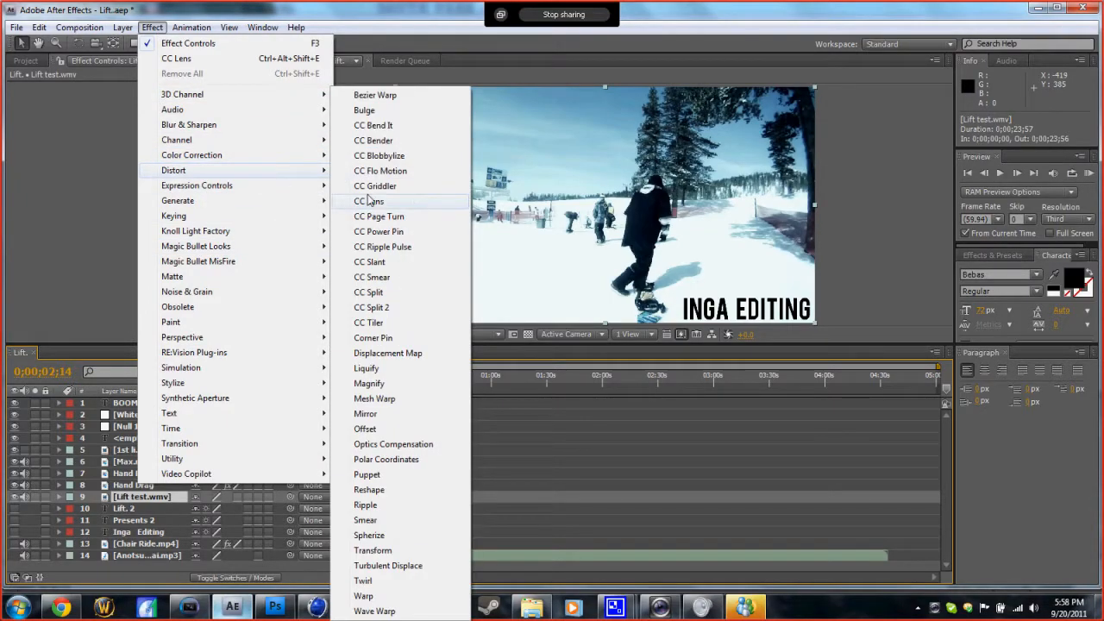
{"action": "left_click", "coordinate": [370, 201]}
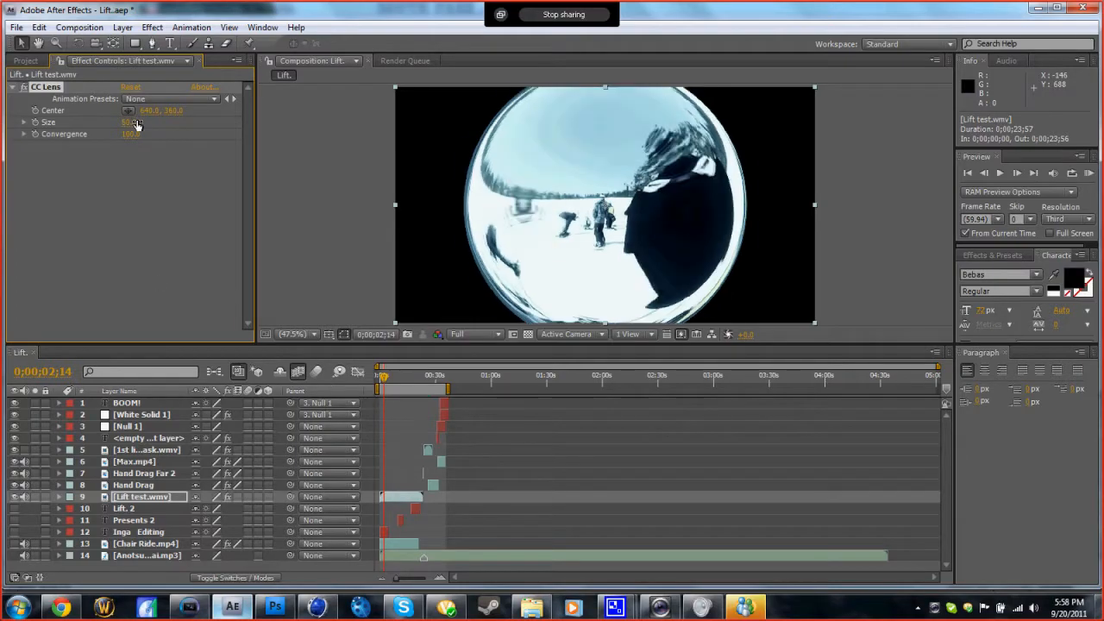
- Set CC Lens Convergence to 0 and apply the Fisheye Lens animation preset
{"action": "left_click_drag", "start_coordinate": [130, 122], "coordinate": [151, 121]}
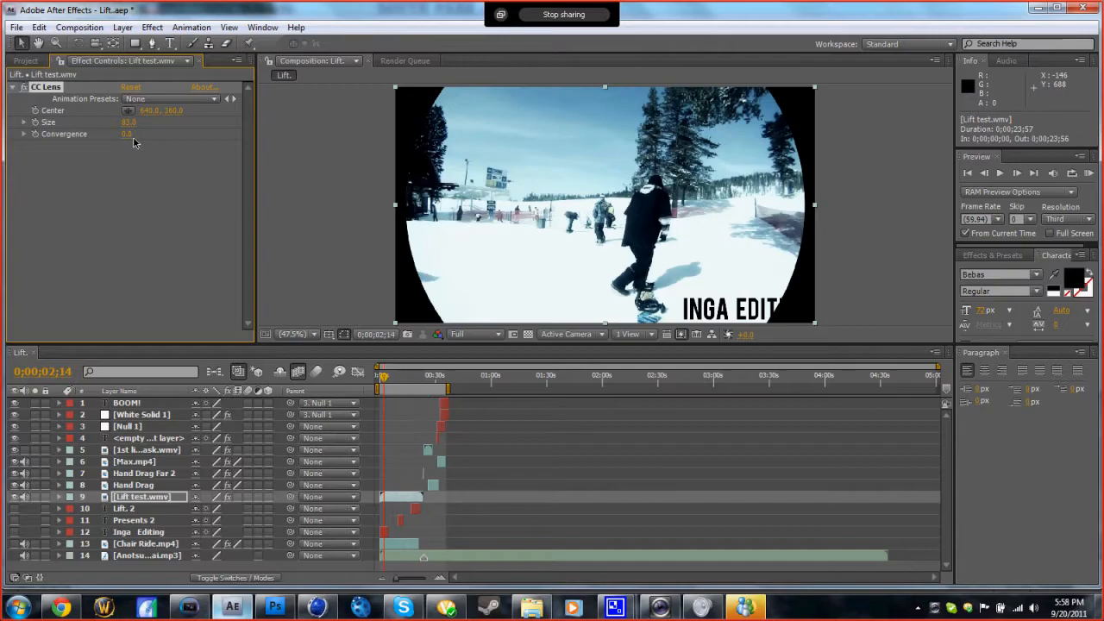
{"action": "mouse_move", "coordinate": [323, 110]}
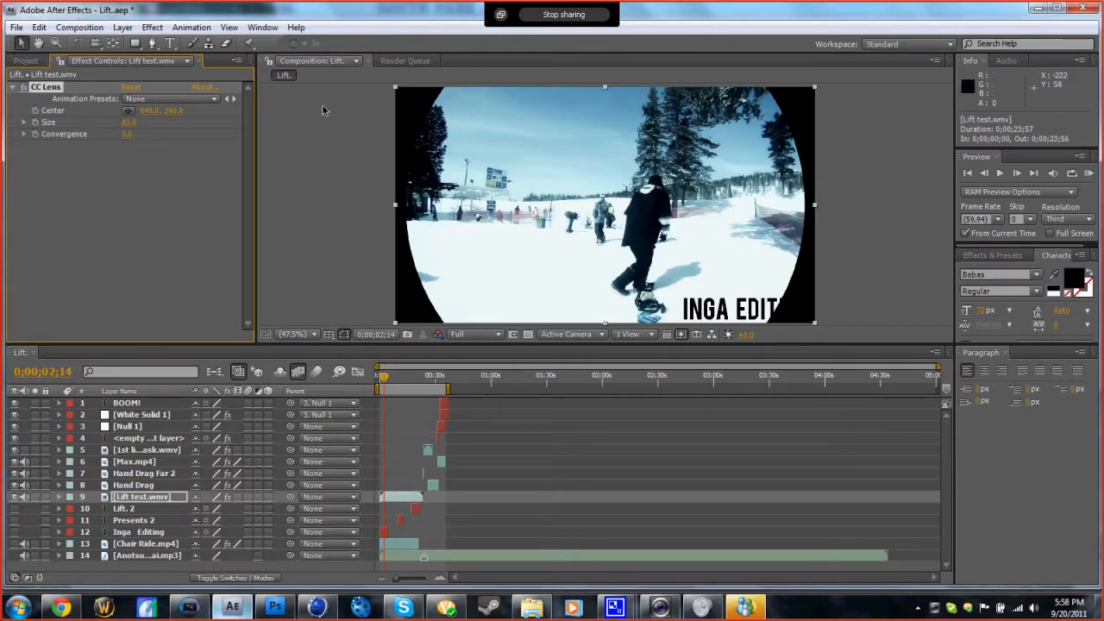
{"action": "mouse_move", "coordinate": [207, 117]}
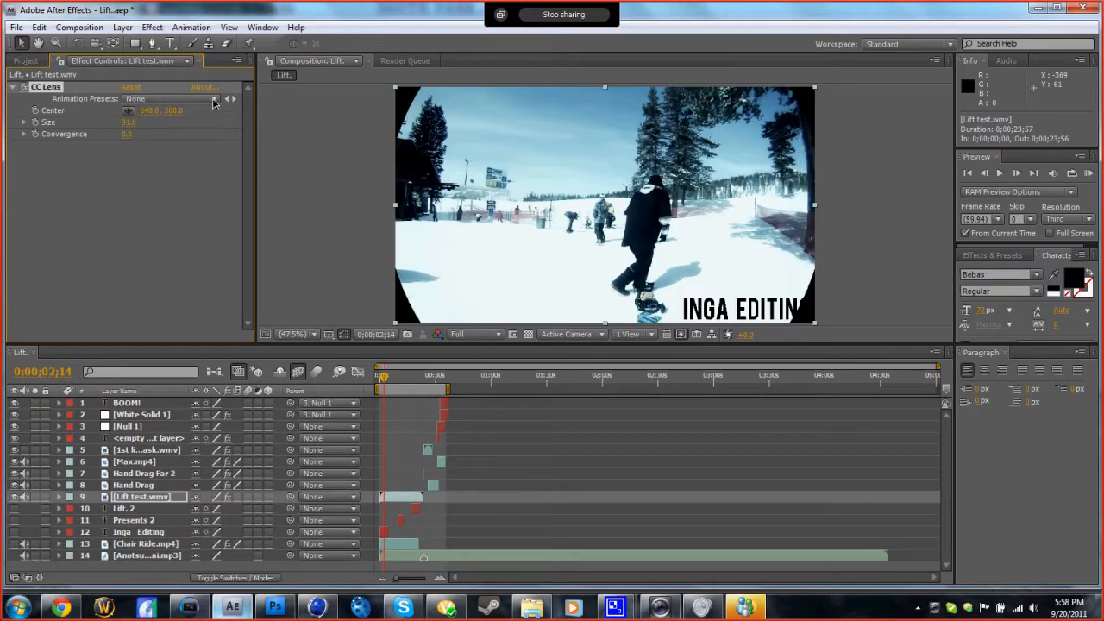
{"action": "left_click", "coordinate": [160, 98]}
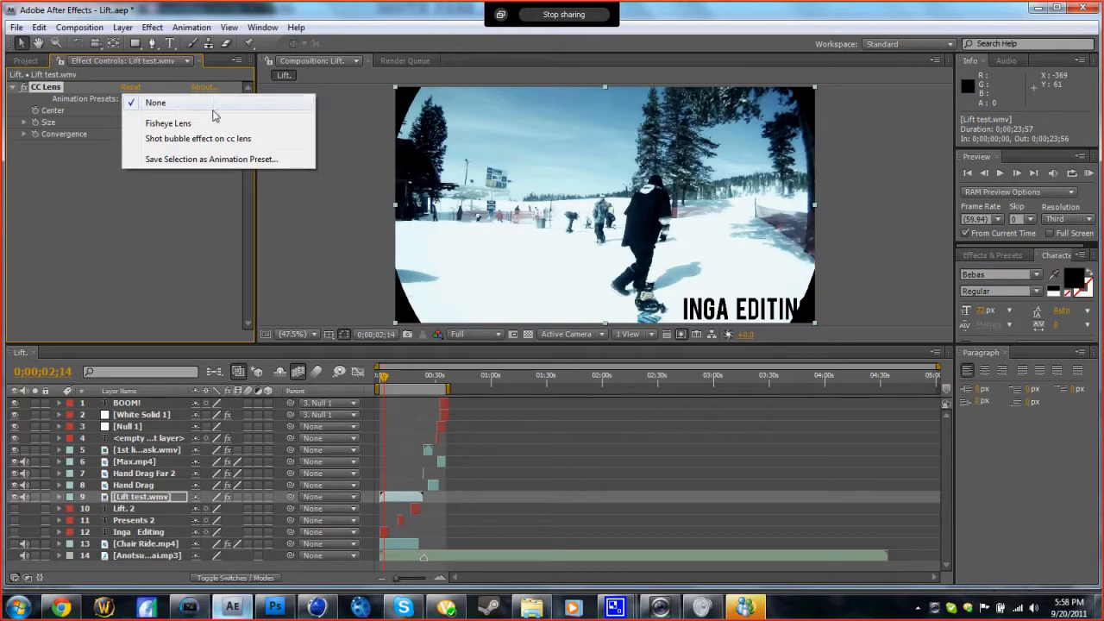
{"action": "mouse_move", "coordinate": [209, 124]}
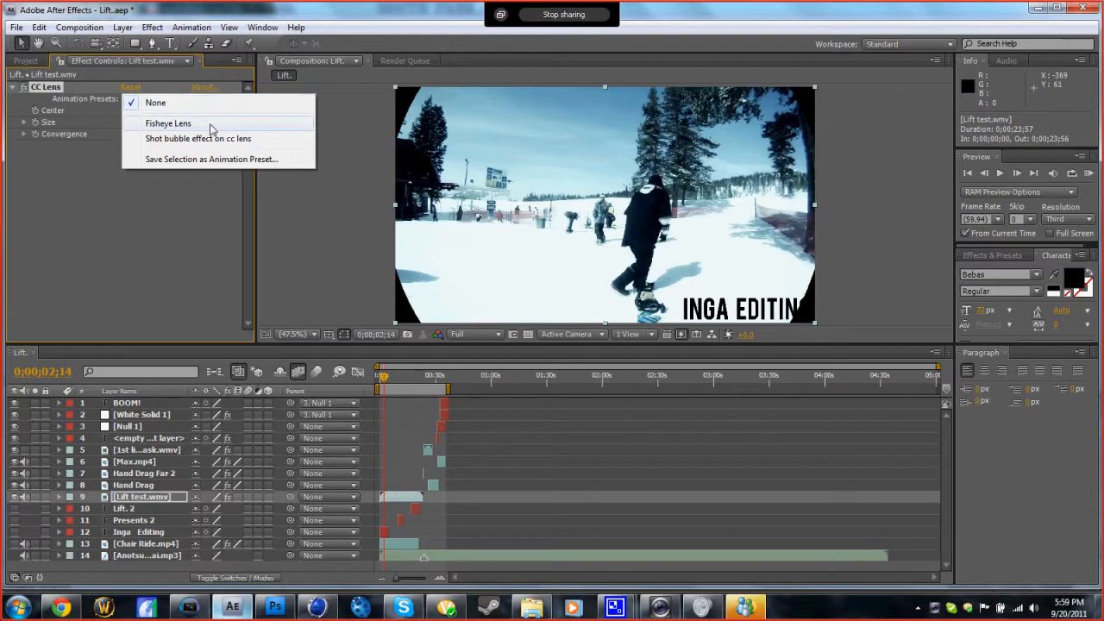
{"action": "left_click", "coordinate": [168, 123]}
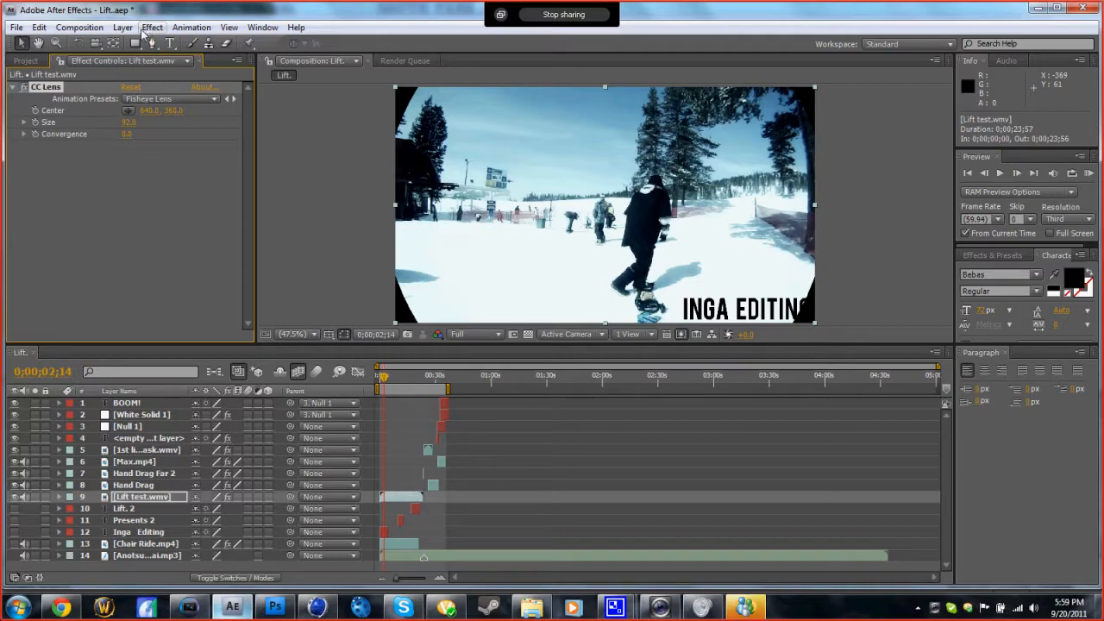
- Add Effect > Distort > Bulge to the clip and set its preset to Fisheye
{"action": "left_click", "coordinate": [122, 27]}
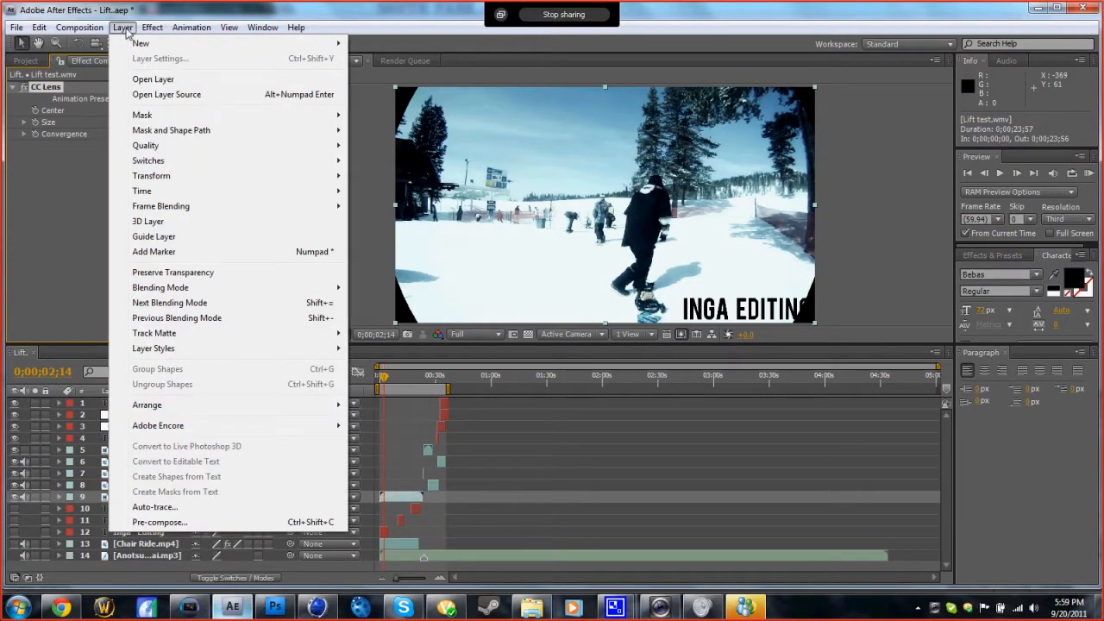
{"action": "left_click", "coordinate": [152, 27]}
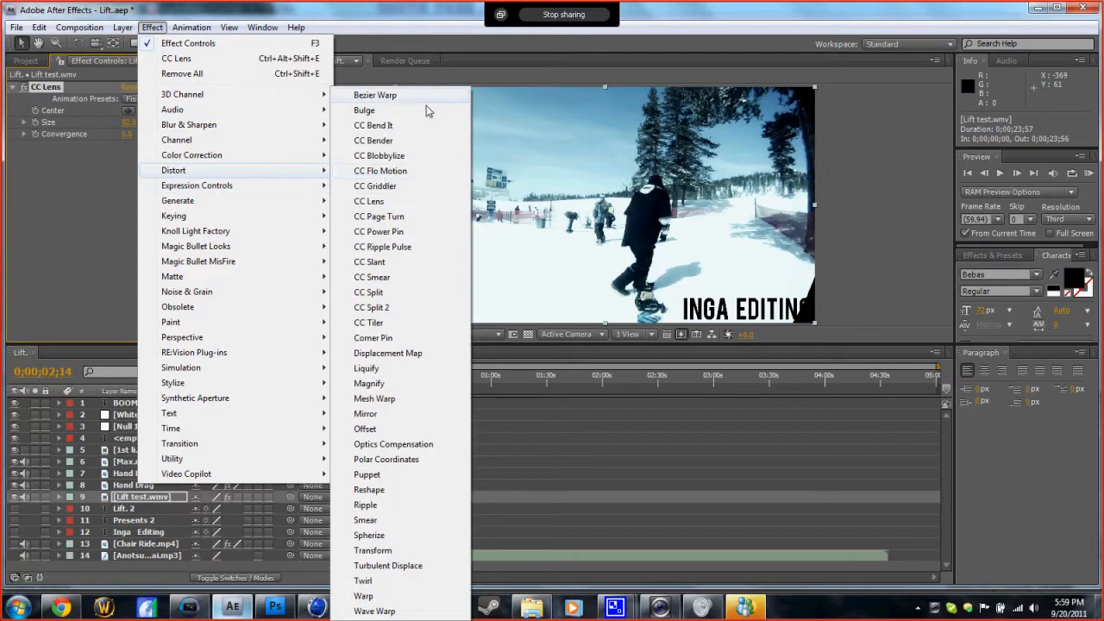
{"action": "left_click", "coordinate": [364, 109]}
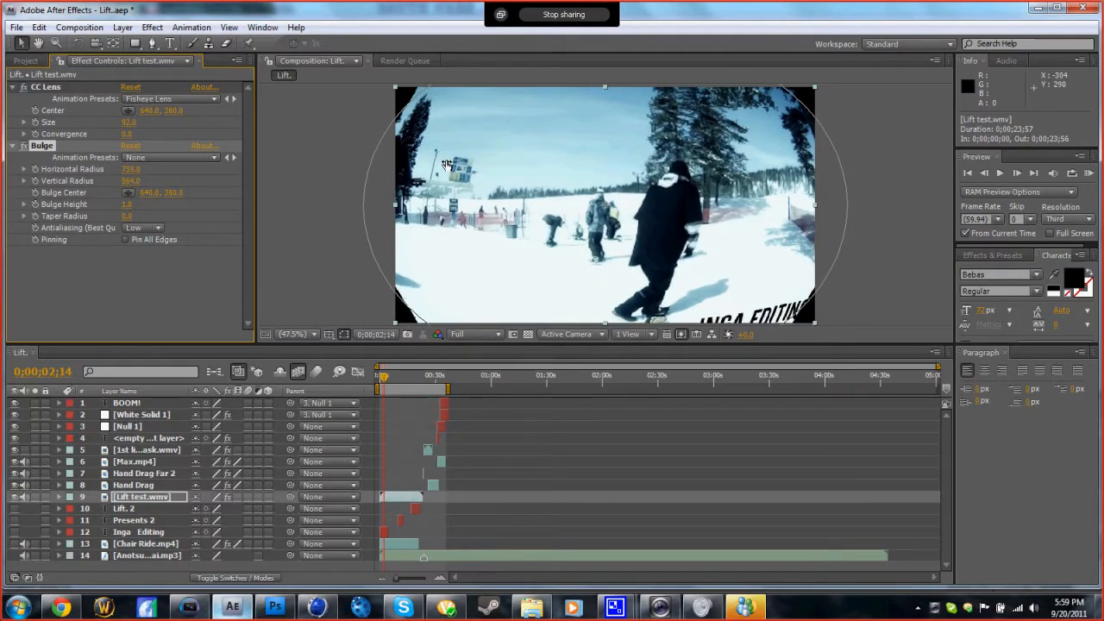
{"action": "left_click", "coordinate": [173, 157]}
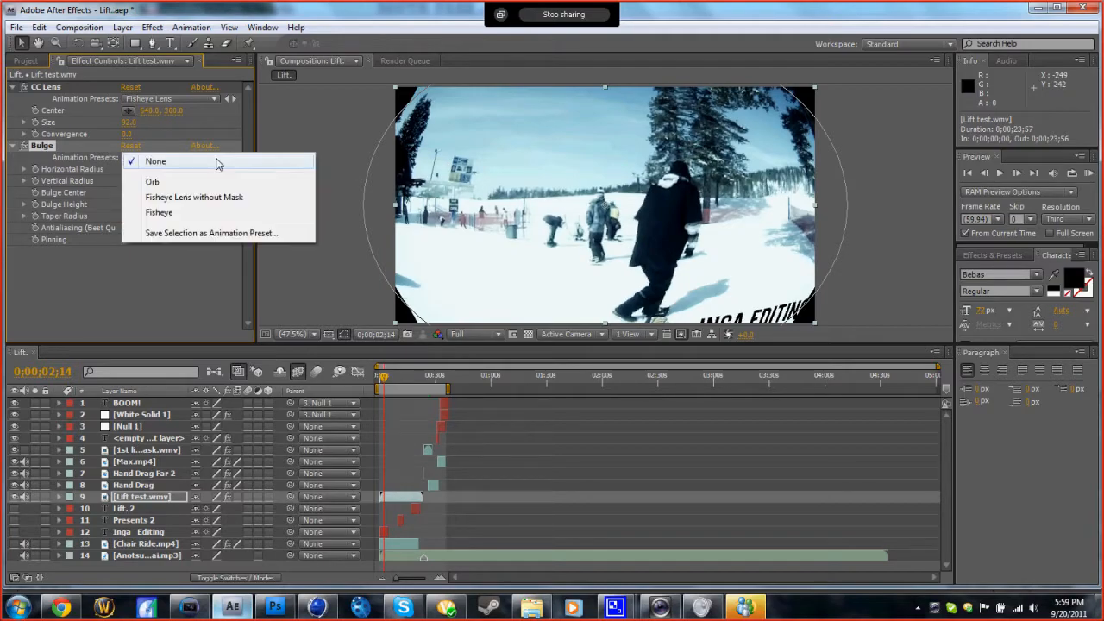
{"action": "left_click", "coordinate": [158, 212]}
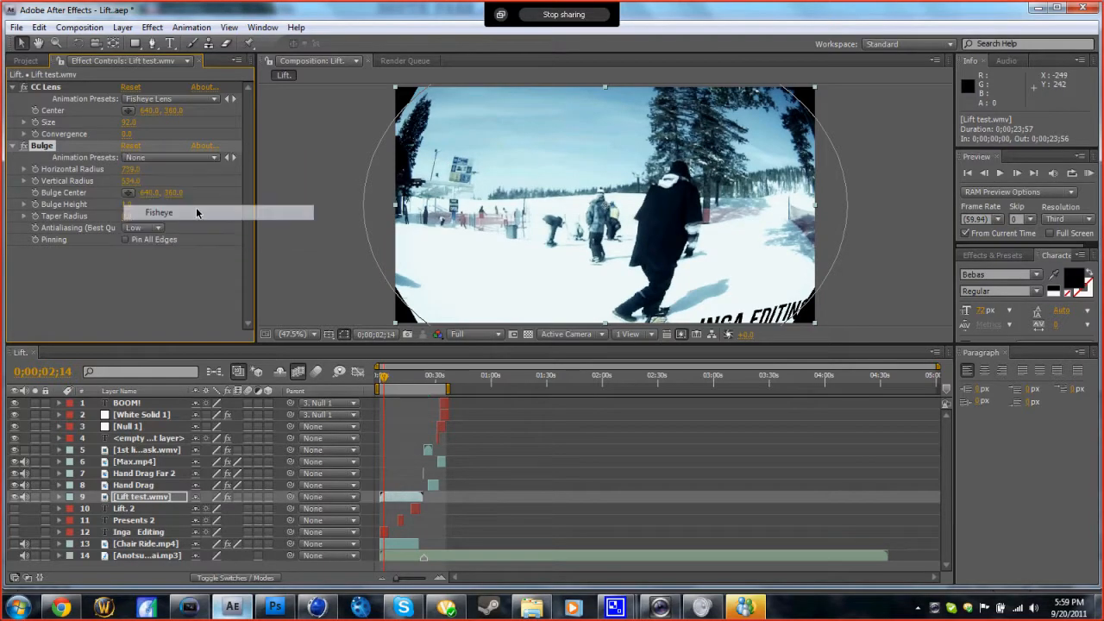
{"action": "left_click", "coordinate": [158, 212]}
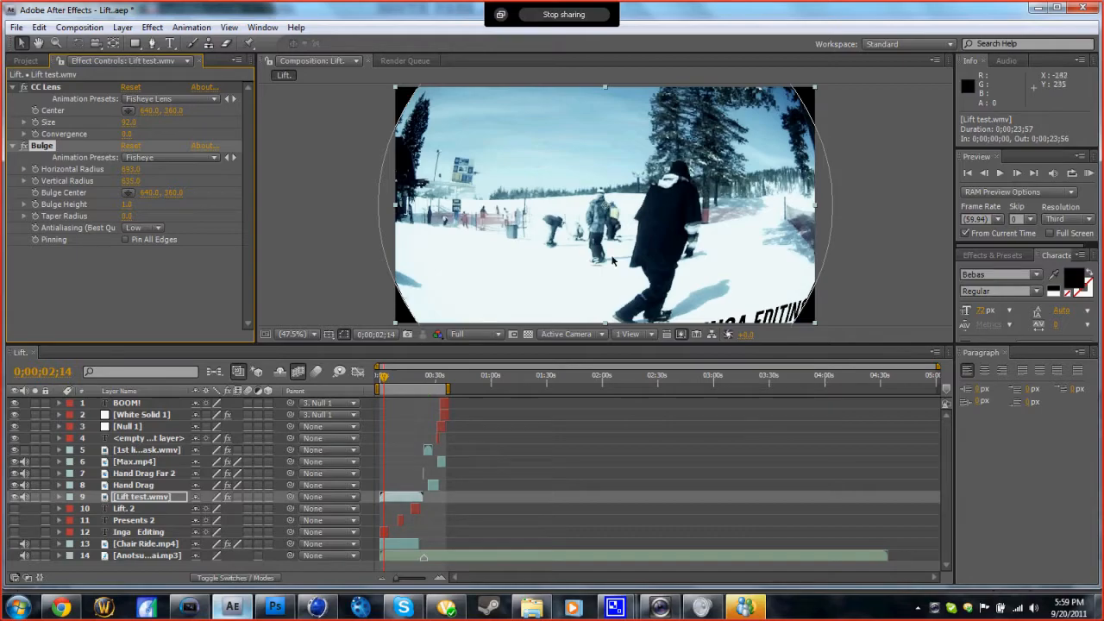
{"action": "mouse_move", "coordinate": [410, 357]}
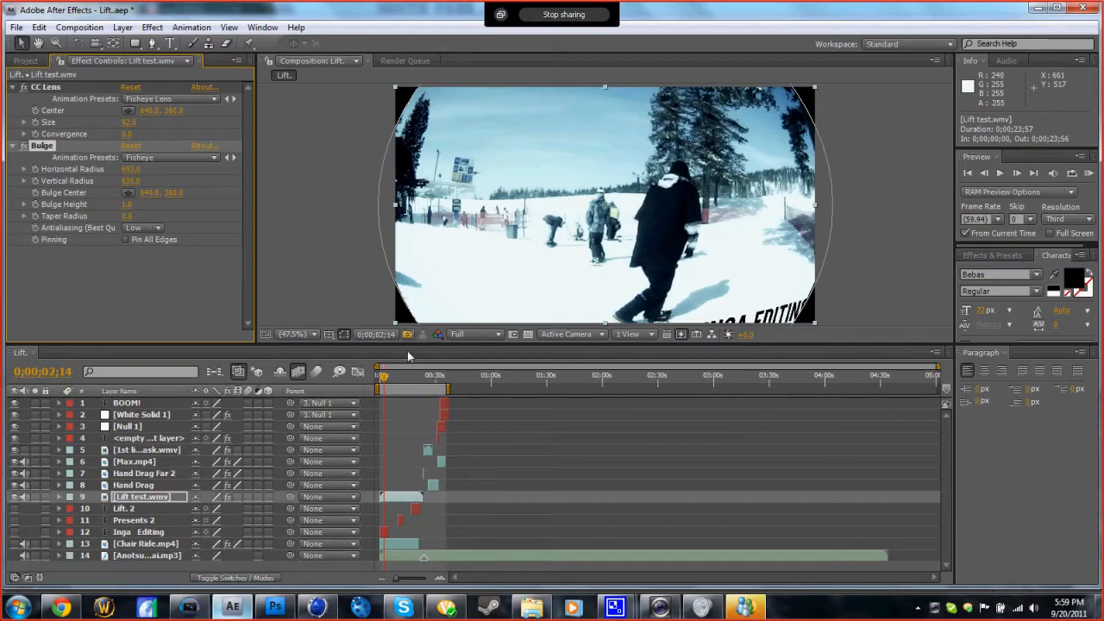
{"action": "mouse_move", "coordinate": [403, 377]}
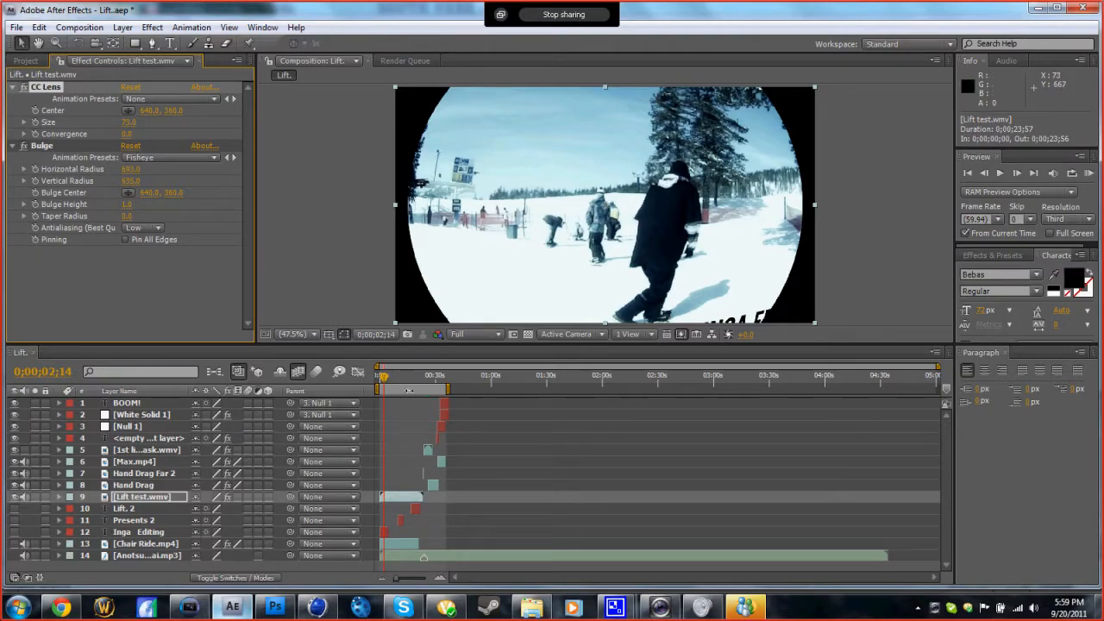
- Set CC Lens Size to 73 and check the circular framing later in the clip
{"action": "left_click", "coordinate": [414, 375]}
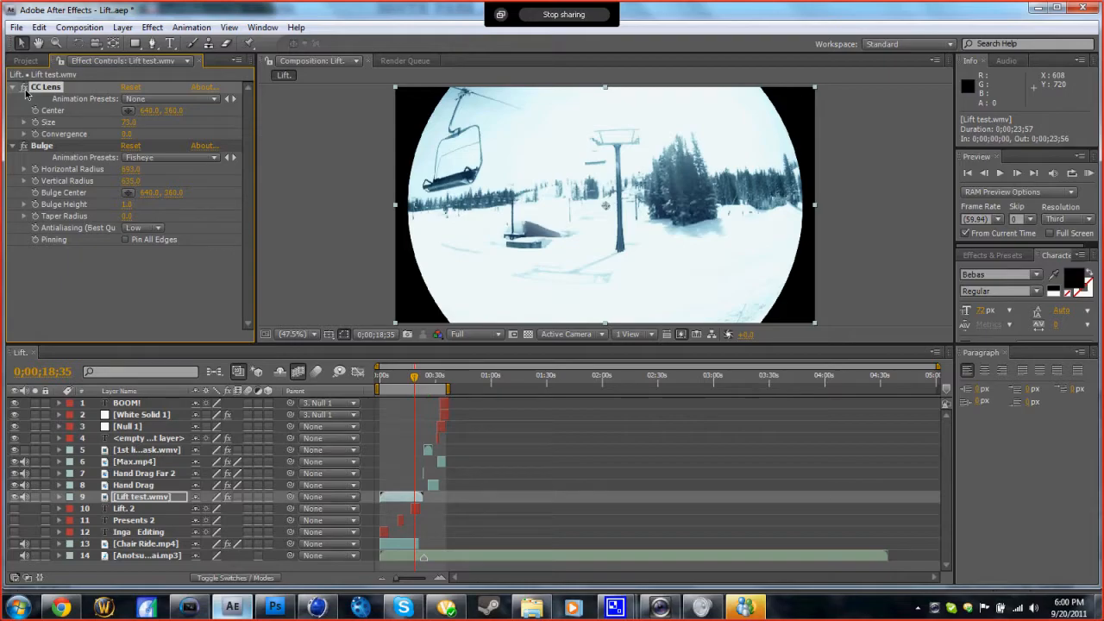
{"action": "mouse_move", "coordinate": [213, 102]}
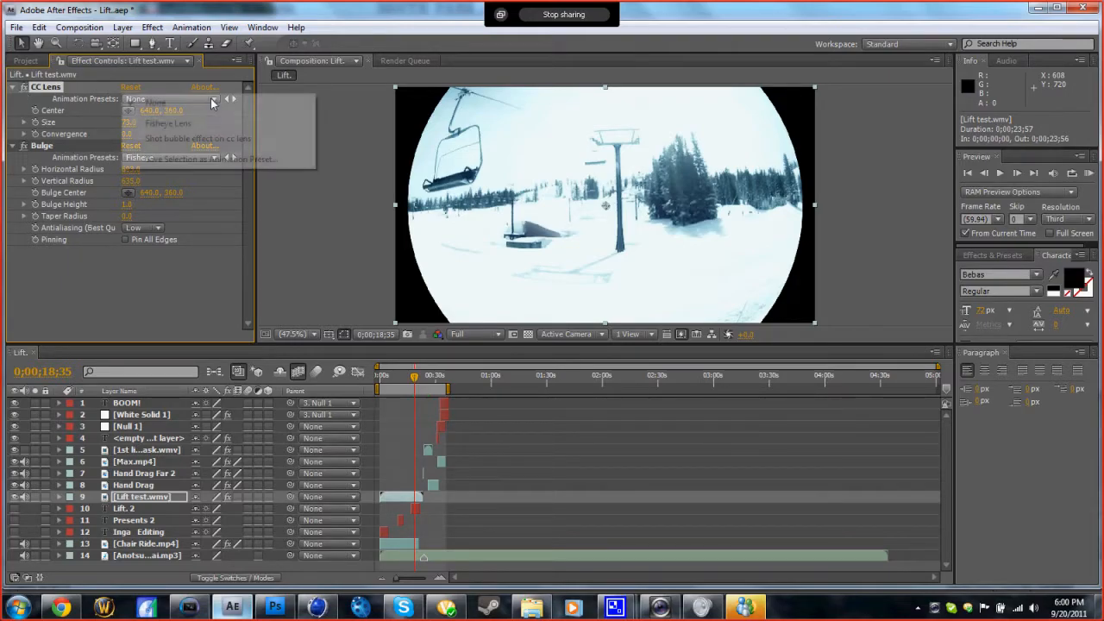
{"action": "left_click", "coordinate": [213, 98]}
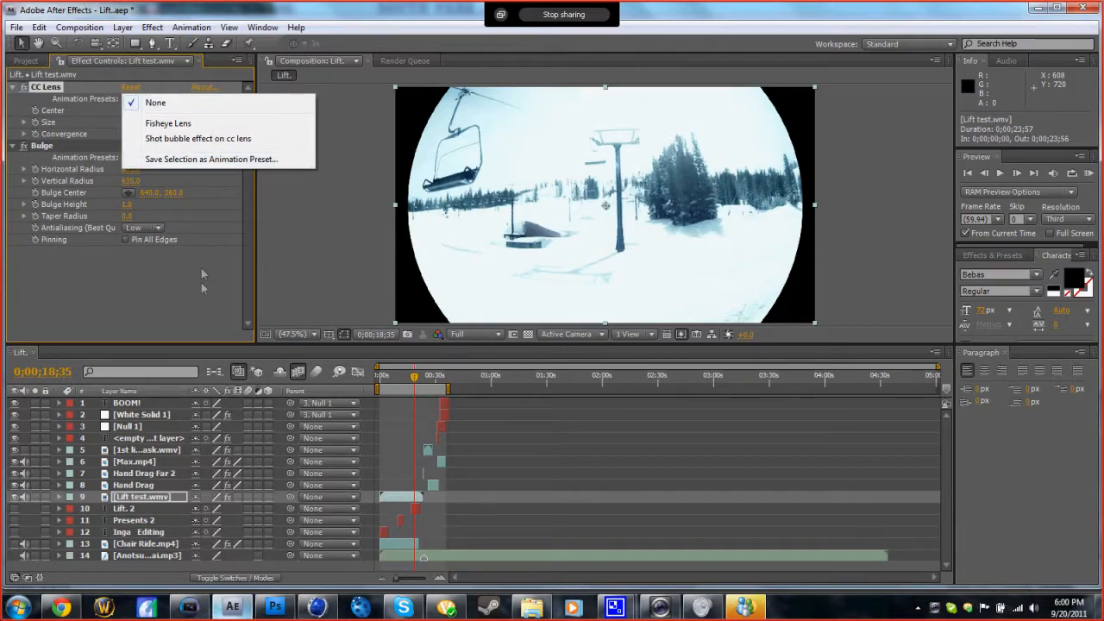
{"action": "left_click", "coordinate": [168, 123]}
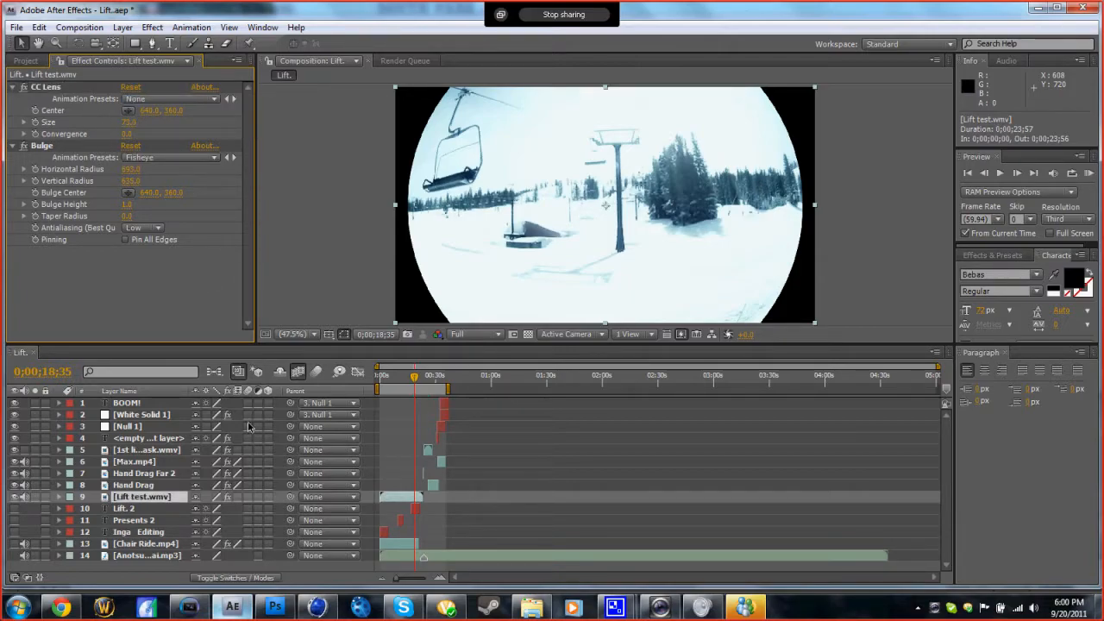